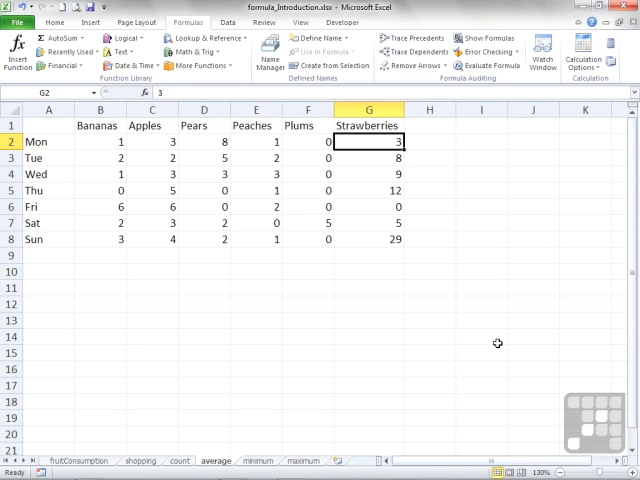
mouse_move(346, 335)
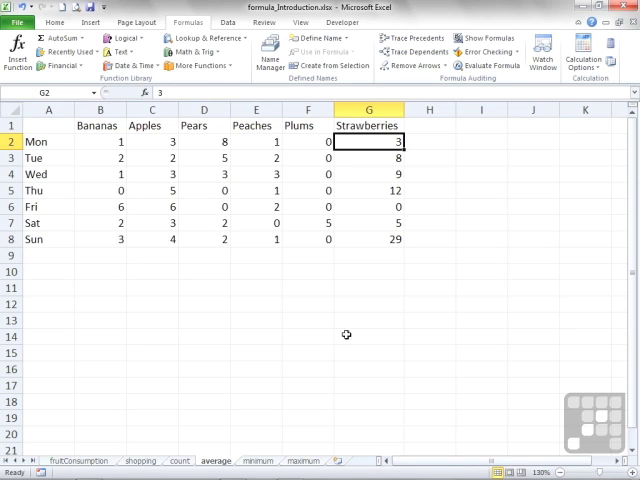
mouse_move(233, 432)
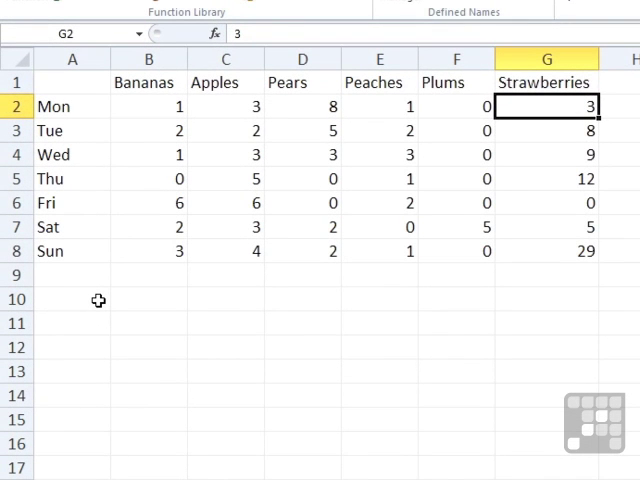
Label A10:A12 as Mean, Mode and Median, then select B10.
click(72, 299)
text(Mean)
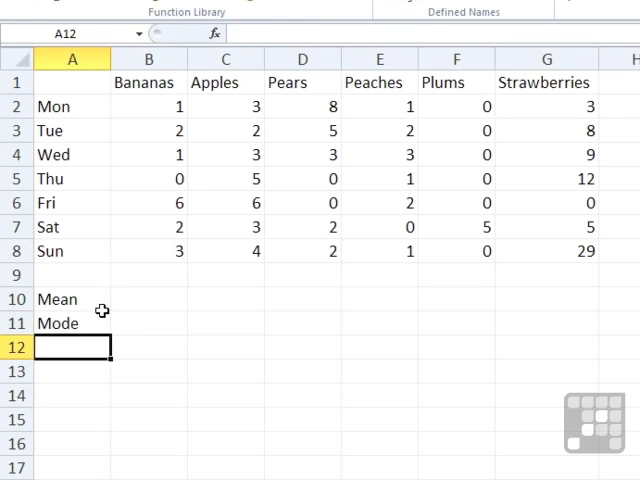
click(148, 299)
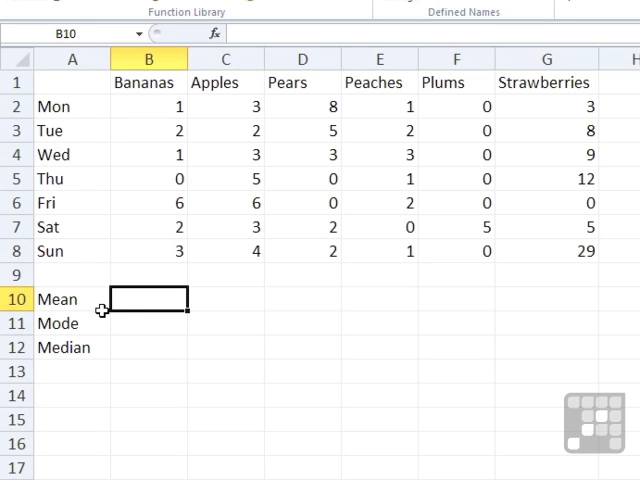
Enter =AVERAGE(B2:B8) in B10 for the Bananas Mean, showing 2.14286.
text(=aver)
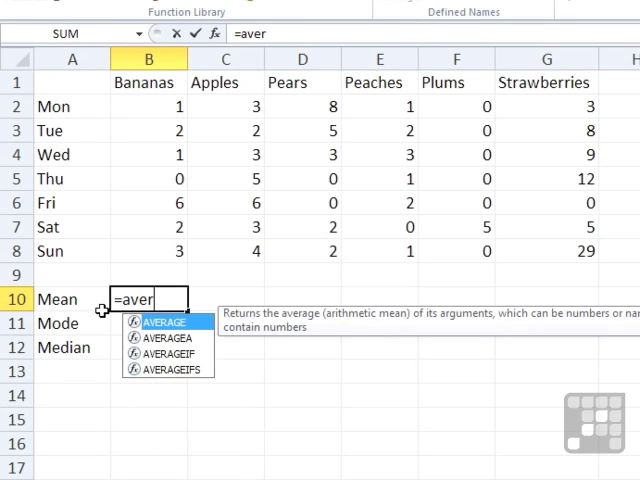
text(age()
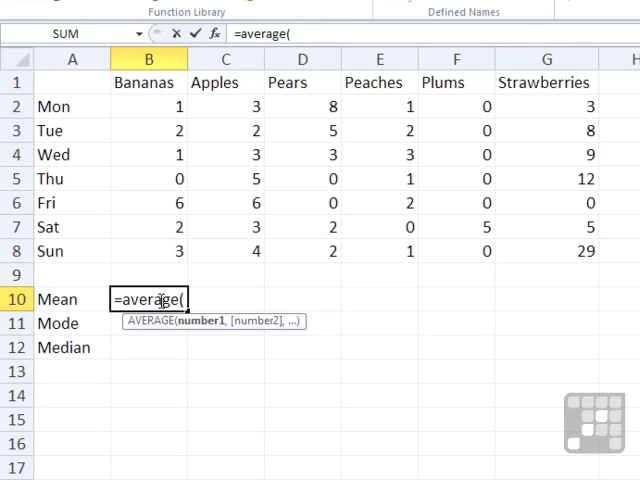
click(148, 251)
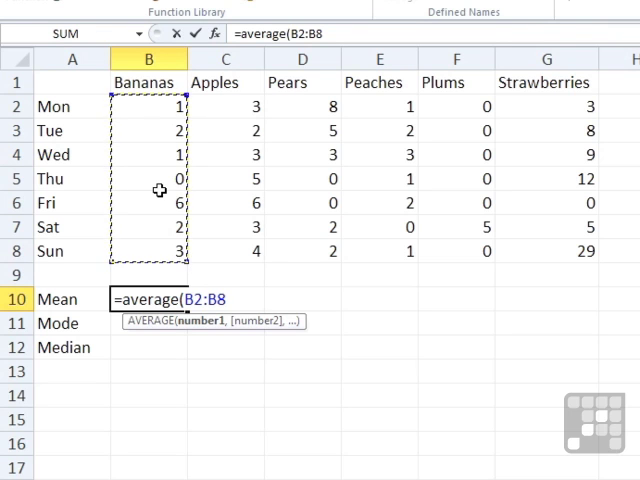
key(Return)
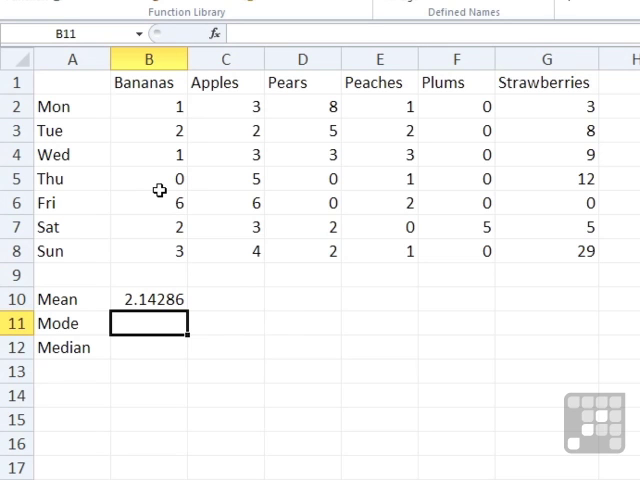
click(148, 299)
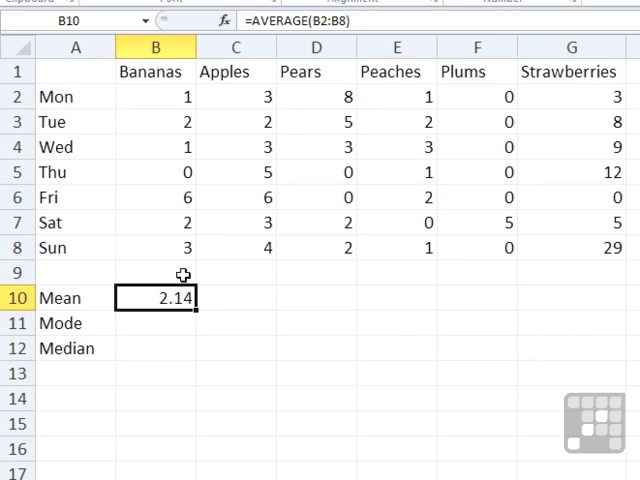
mouse_move(163, 303)
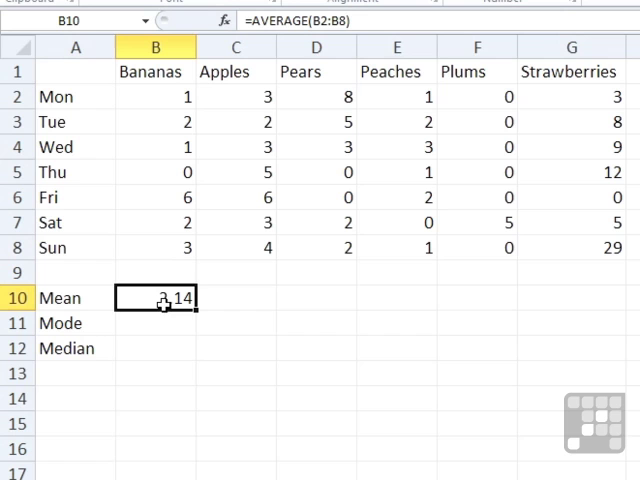
mouse_move(162, 300)
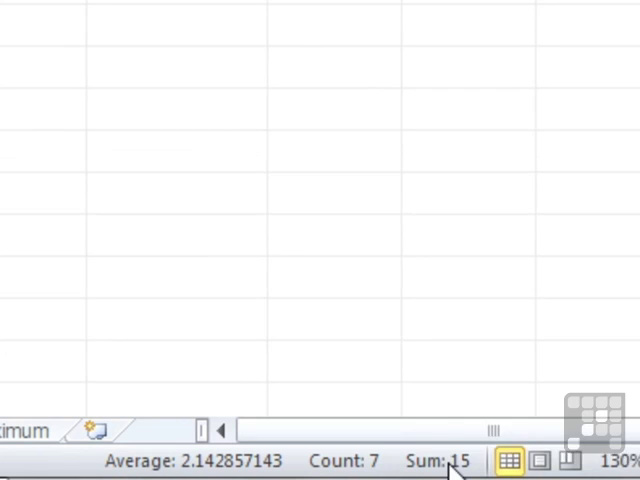
mouse_move(343, 461)
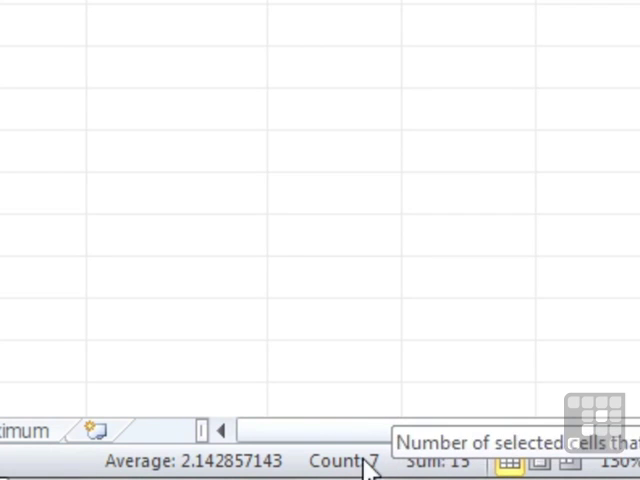
mouse_move(195, 462)
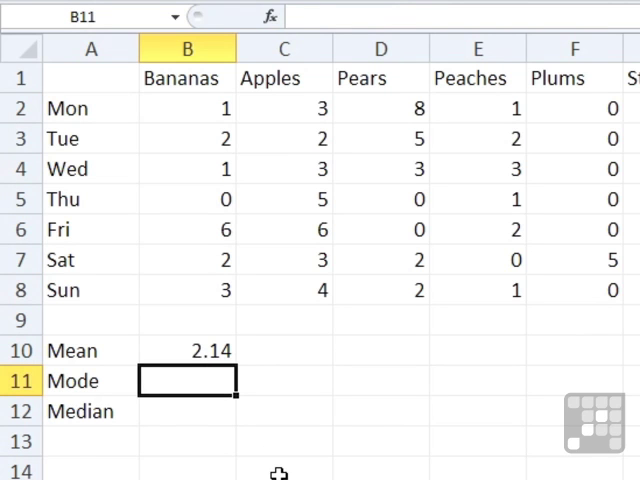
Enter =MODE(B2:B8) in B11 for the Bananas Mode, returning 1.
text(=mode()
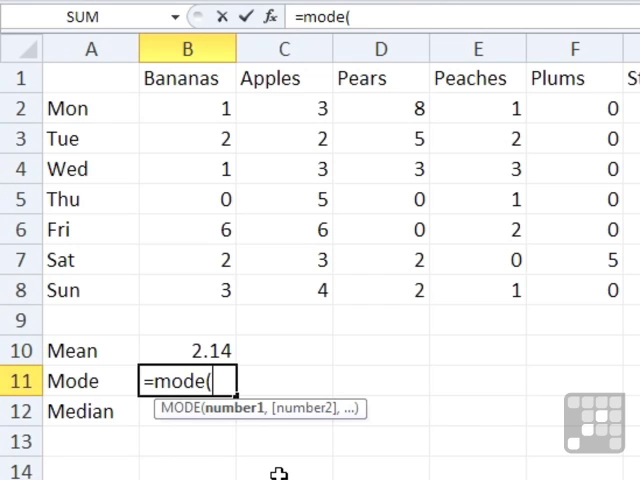
drag(188, 108, 188, 230)
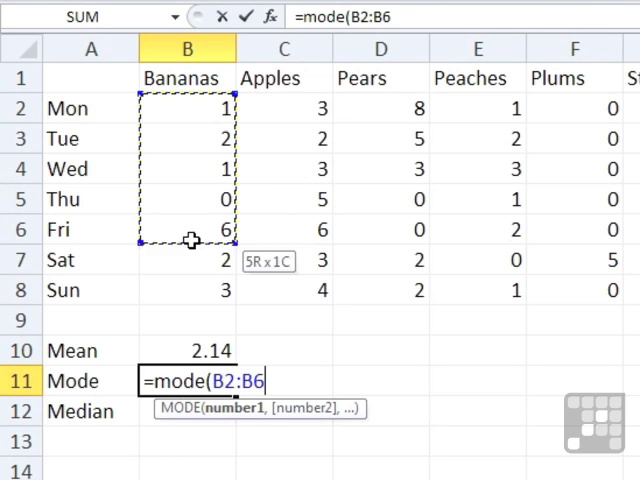
drag(193, 240, 193, 290)
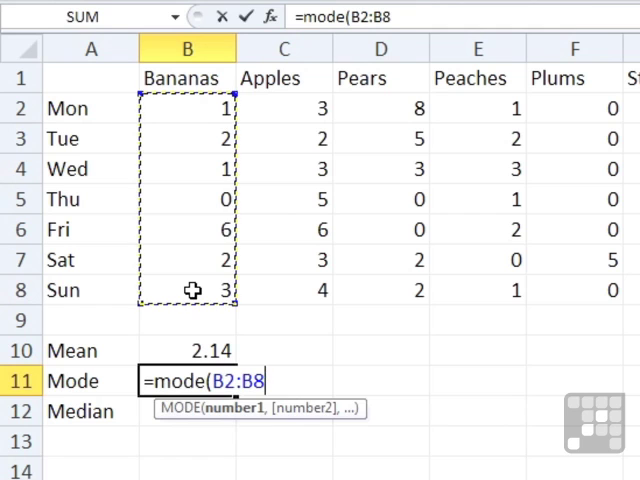
key(Return)
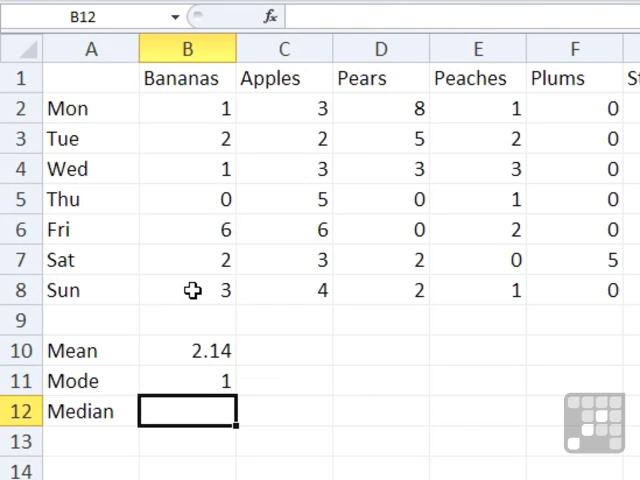
click(188, 381)
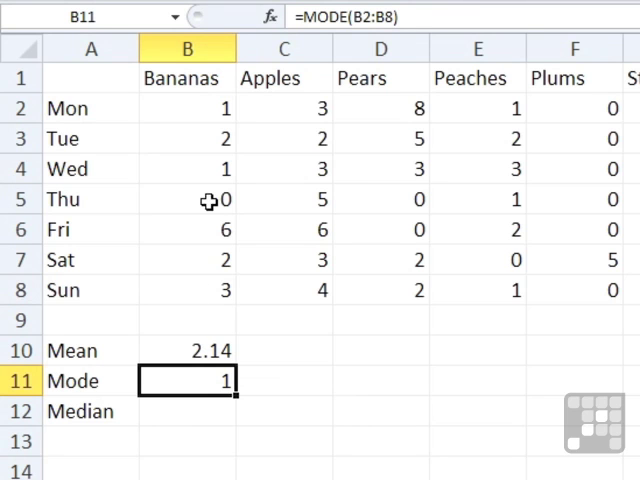
mouse_move(252, 333)
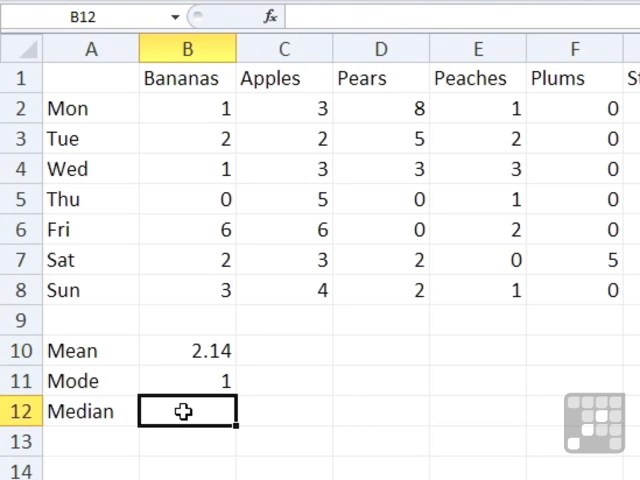
Enter =MEDIAN(B2:B8) in B12 for the Bananas Median, returning 2.
text(=median)
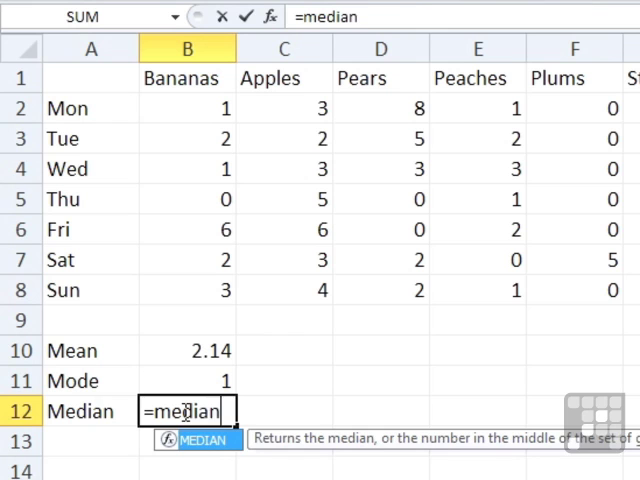
text(()
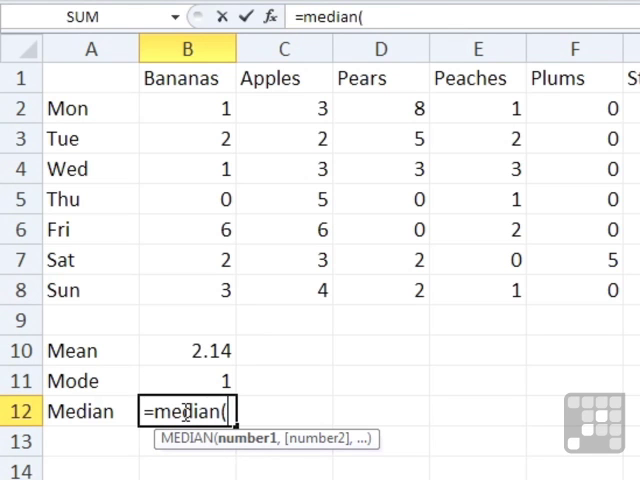
drag(187, 108, 187, 290)
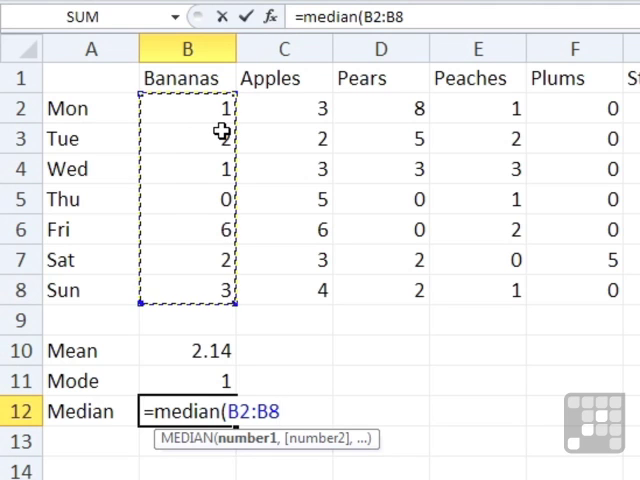
key(Return)
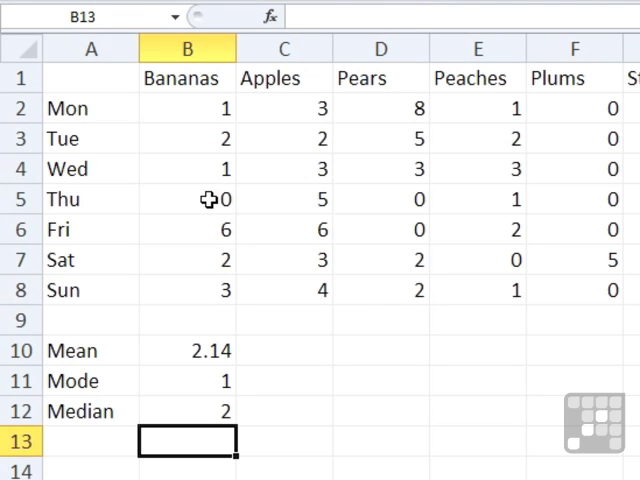
mouse_move(211, 228)
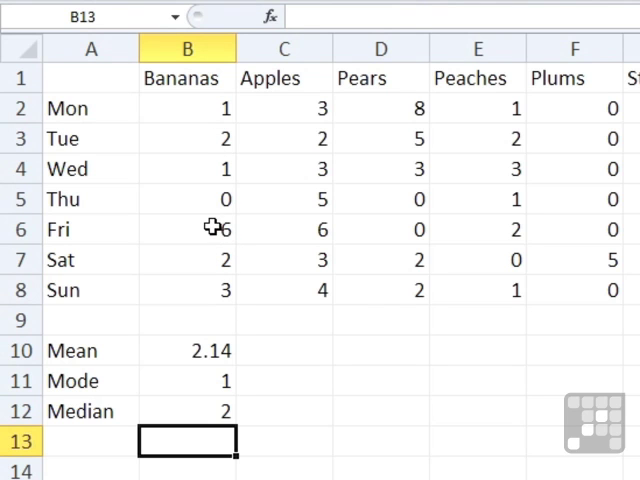
mouse_move(216, 183)
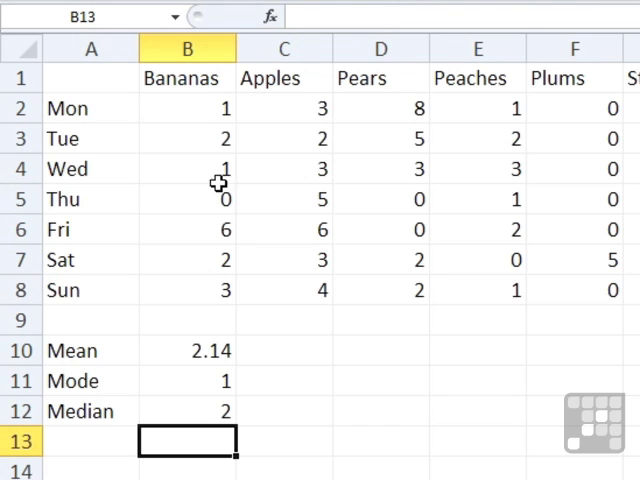
mouse_move(210, 289)
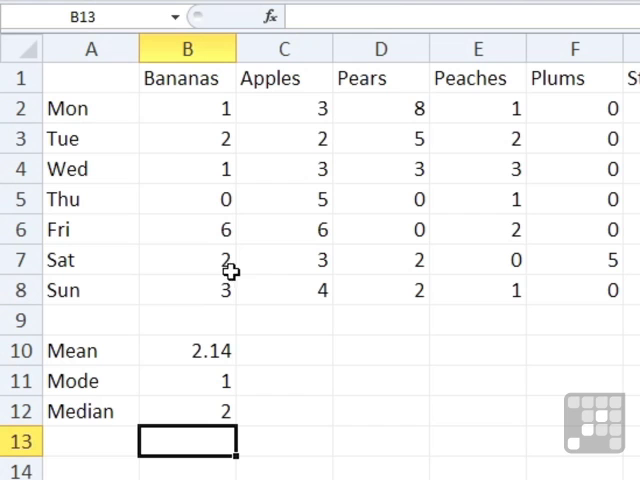
mouse_move(252, 195)
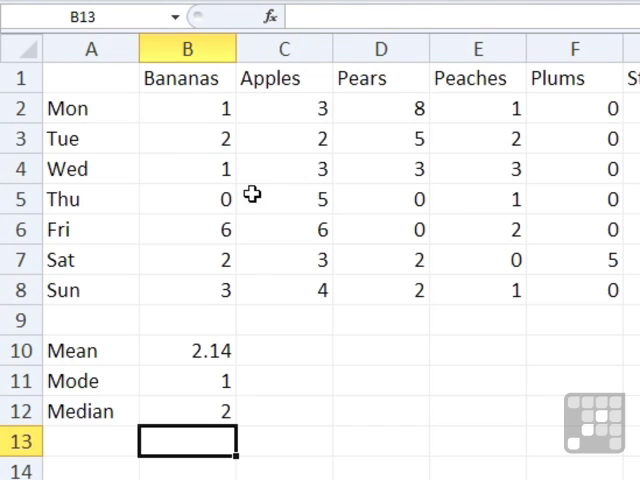
mouse_move(226, 258)
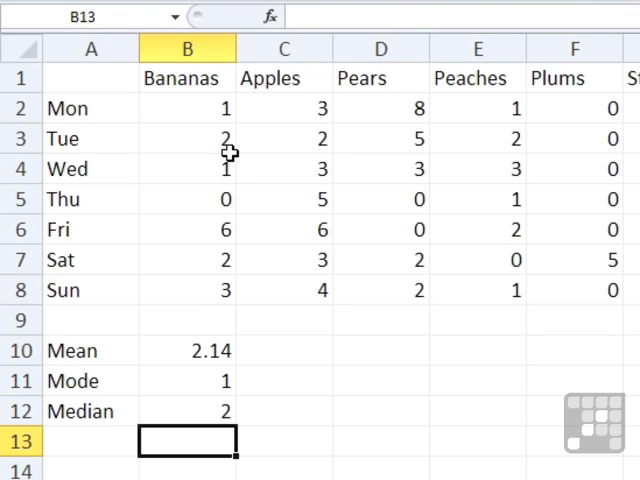
Check the AVERAGE, MODE and MEDIAN formulas in B10:B12, then show calculated results.
click(187, 350)
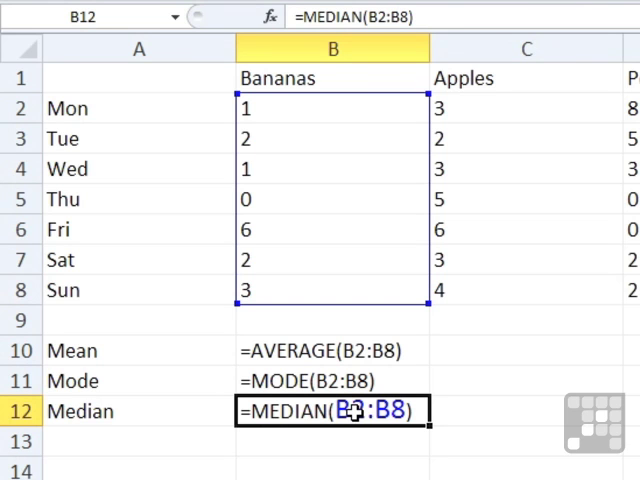
key(Return)
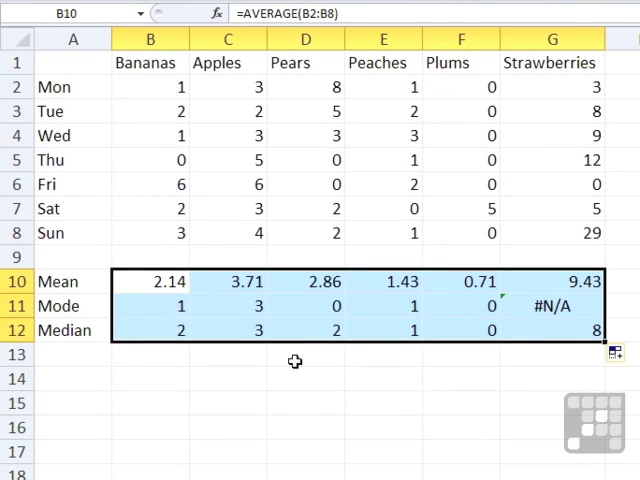
Inspect the Apples Mean, Mode and Median formulas in C10:C12 using range C2:C8.
click(228, 281)
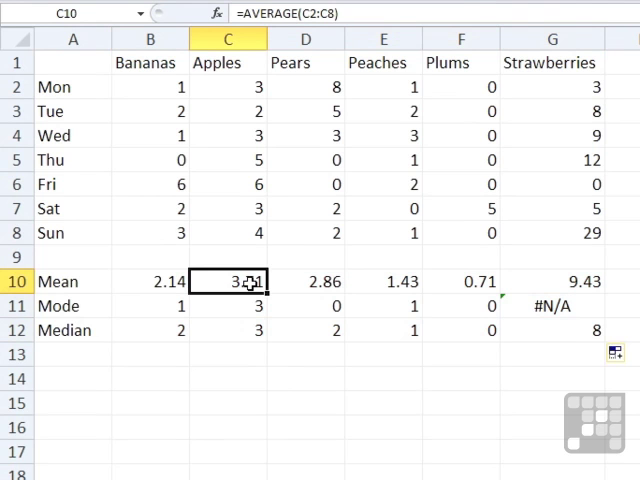
click(228, 305)
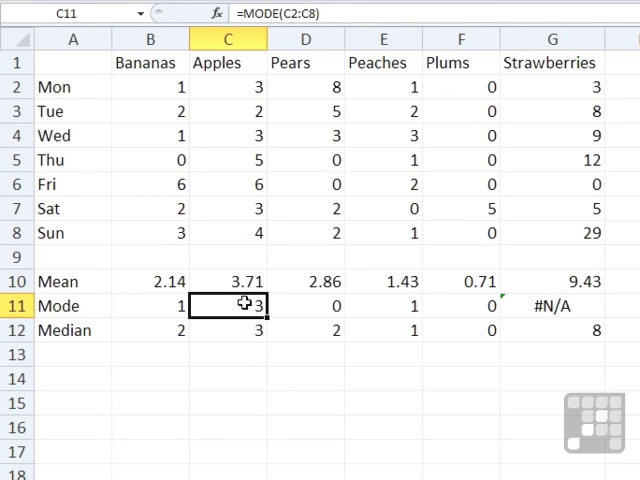
click(228, 330)
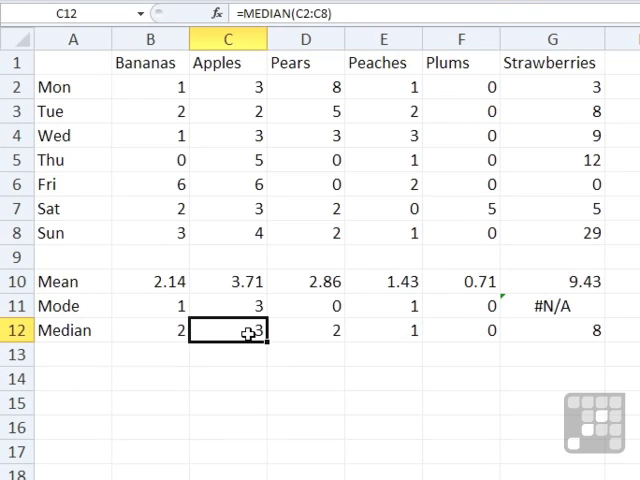
double_click(228, 330)
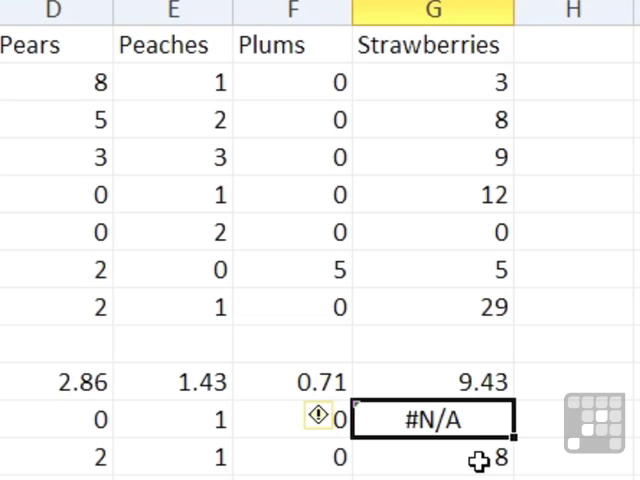
mouse_move(446, 90)
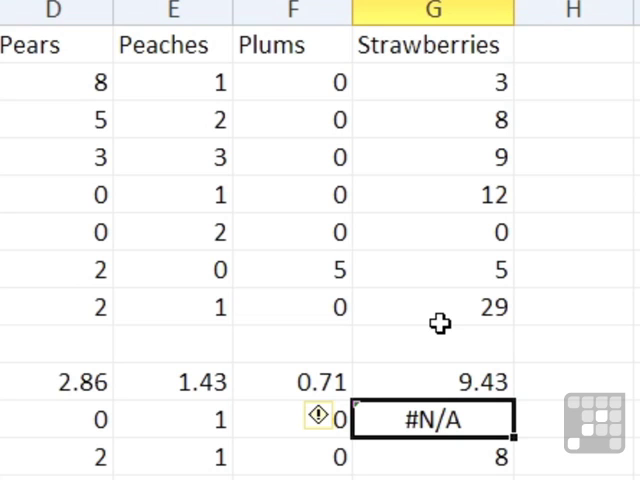
mouse_move(474, 138)
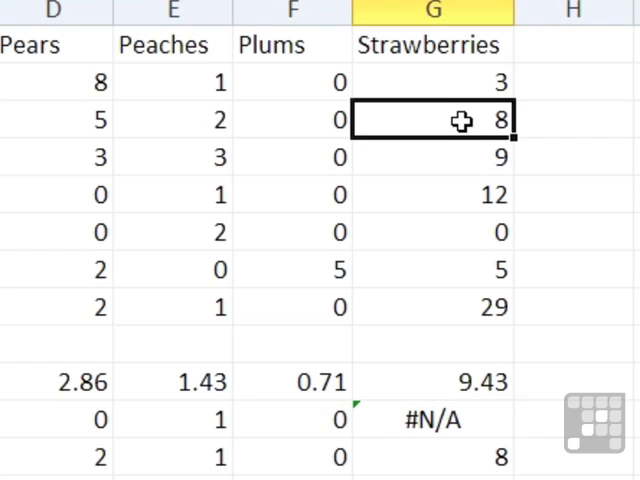
Change Strawberries' Tuesday value in G3 to 5 so its Mode shows 5.
click(460, 157)
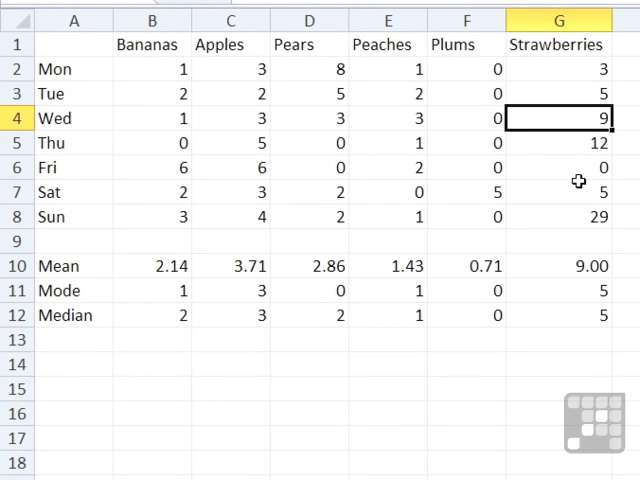
mouse_move(528, 259)
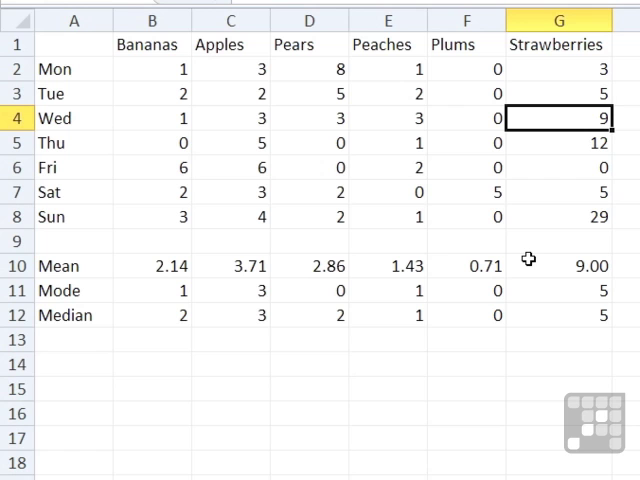
mouse_move(547, 259)
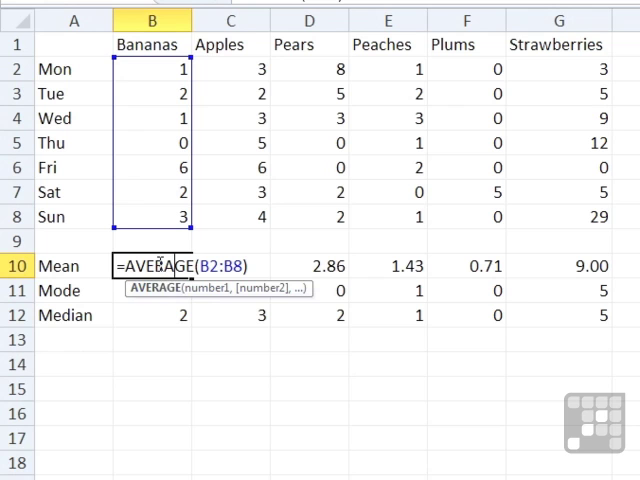
key(Return)
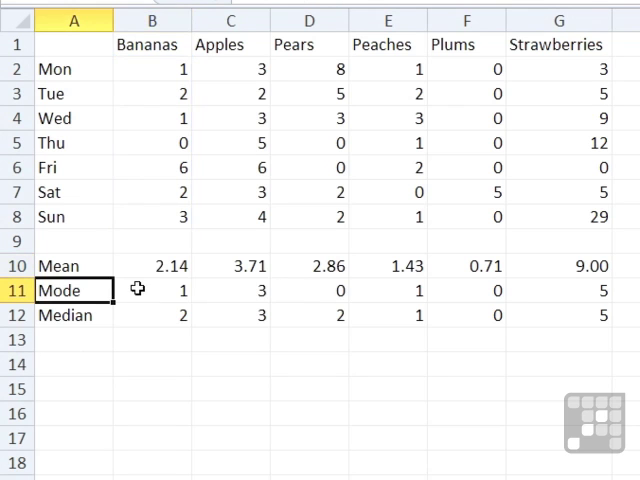